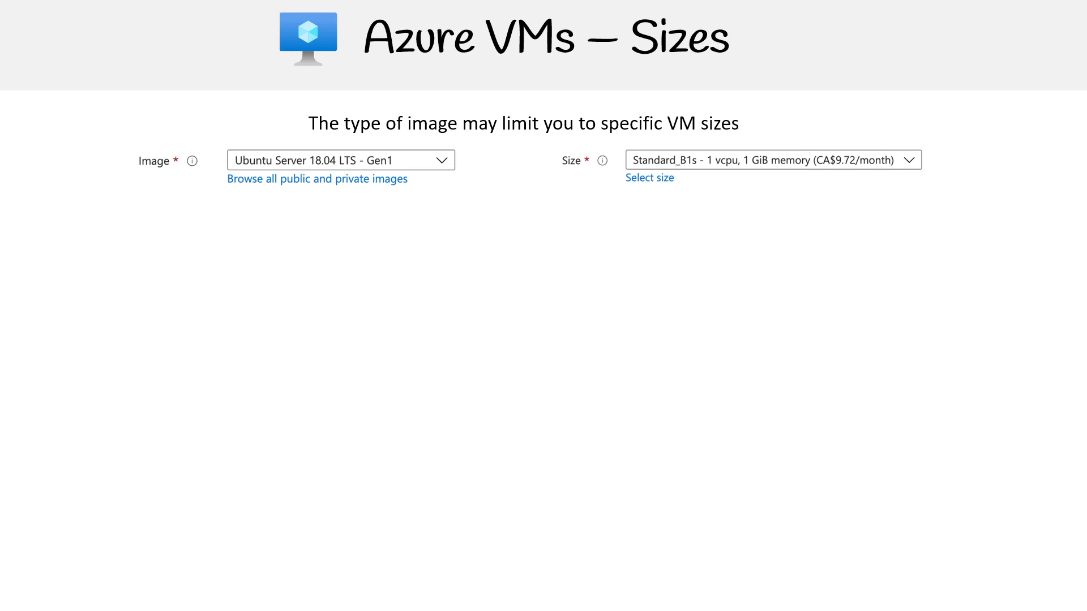
Reveal the Azure VM sizes table sortable by cost per month on the slide
{"action": "left_click", "coordinate": [648, 178]}
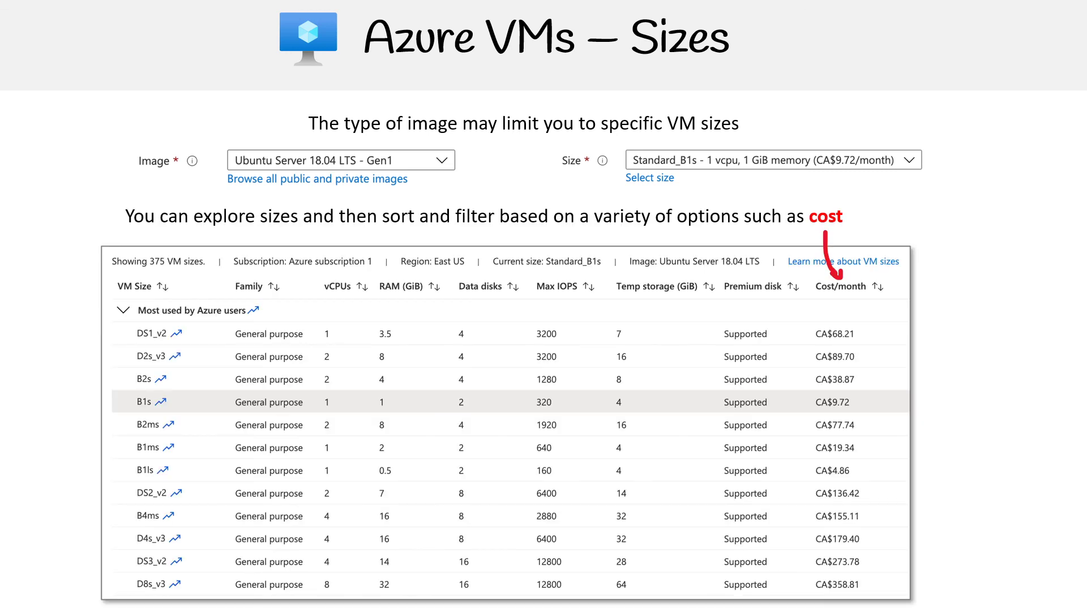